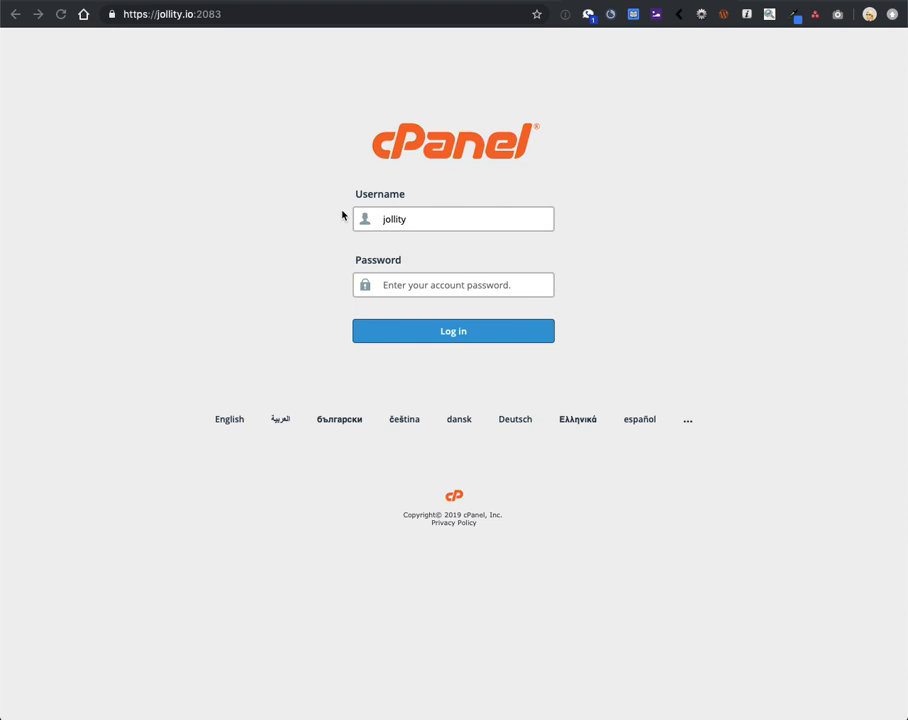
mouse_move(243, 93)
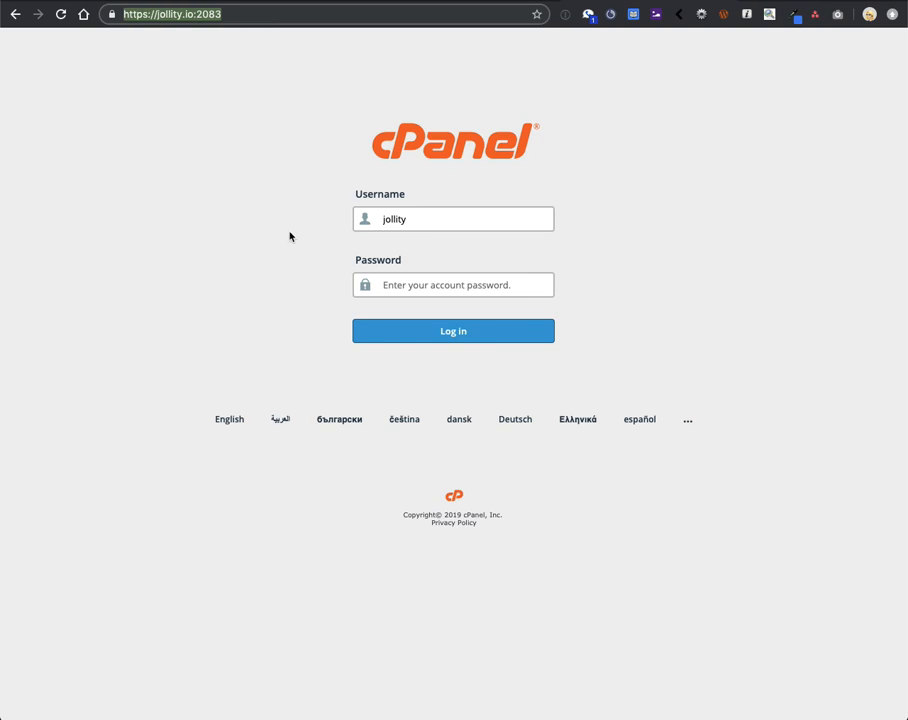
click(170, 14)
text(www.)
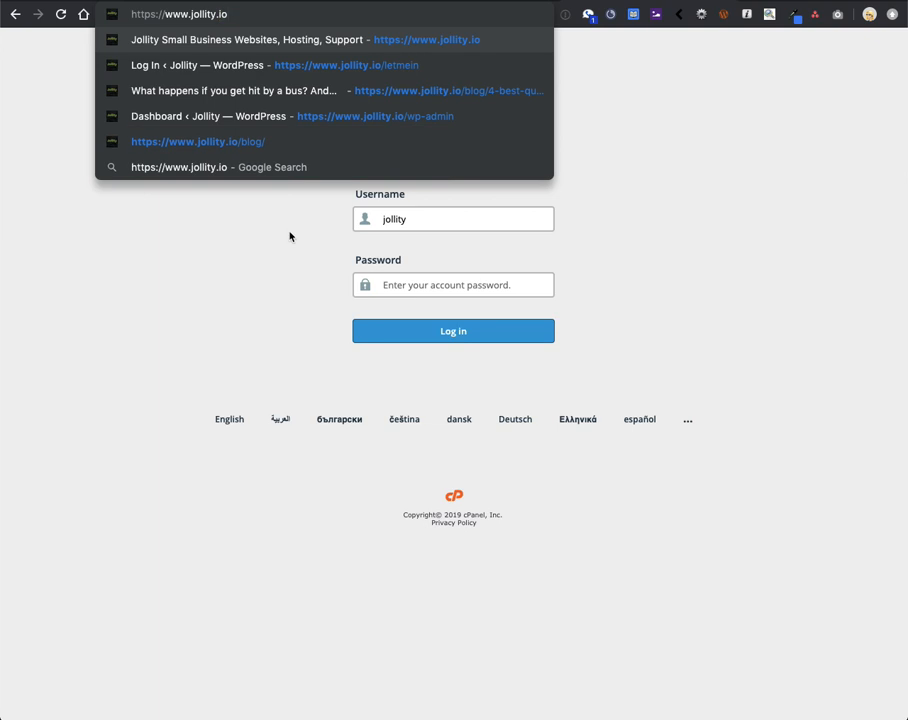
text(/)
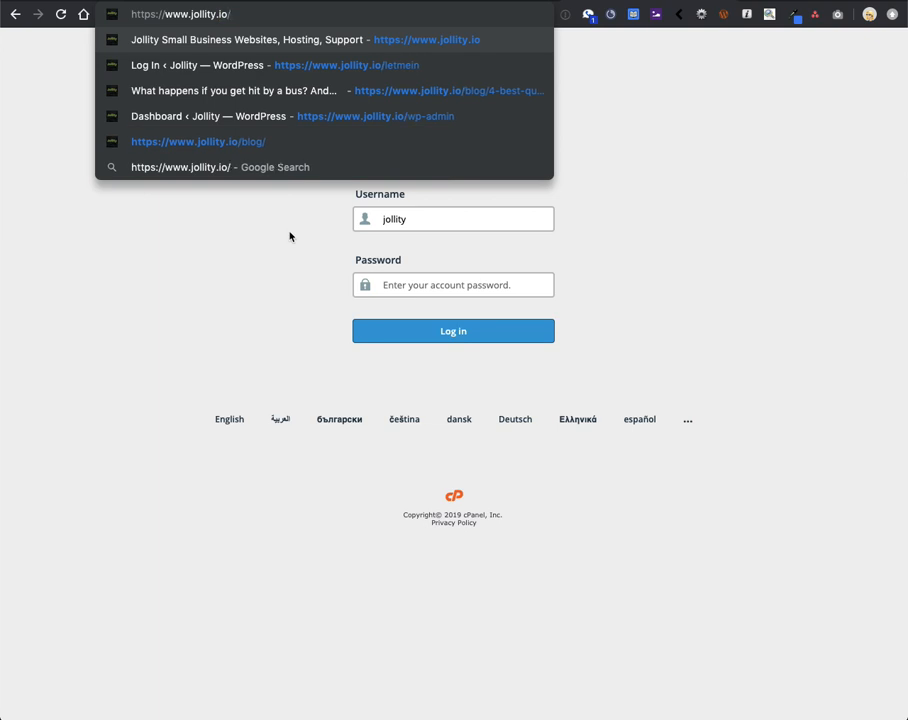
text(cpanel)
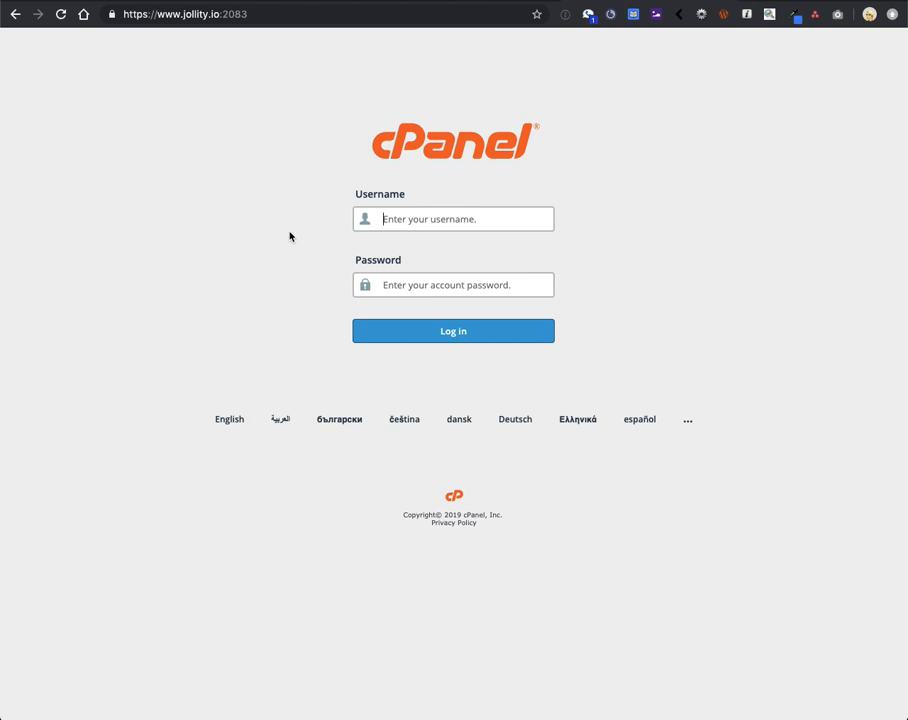
mouse_move(352, 200)
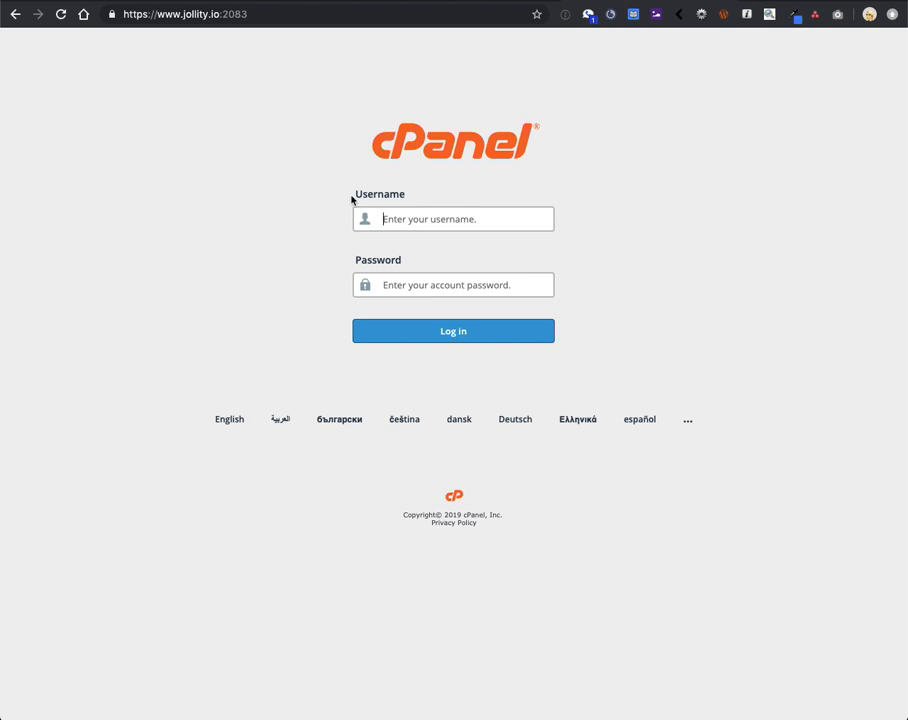
Step: Log in to cPanel as user 'jollity' to reach the dashboard
click(453, 218)
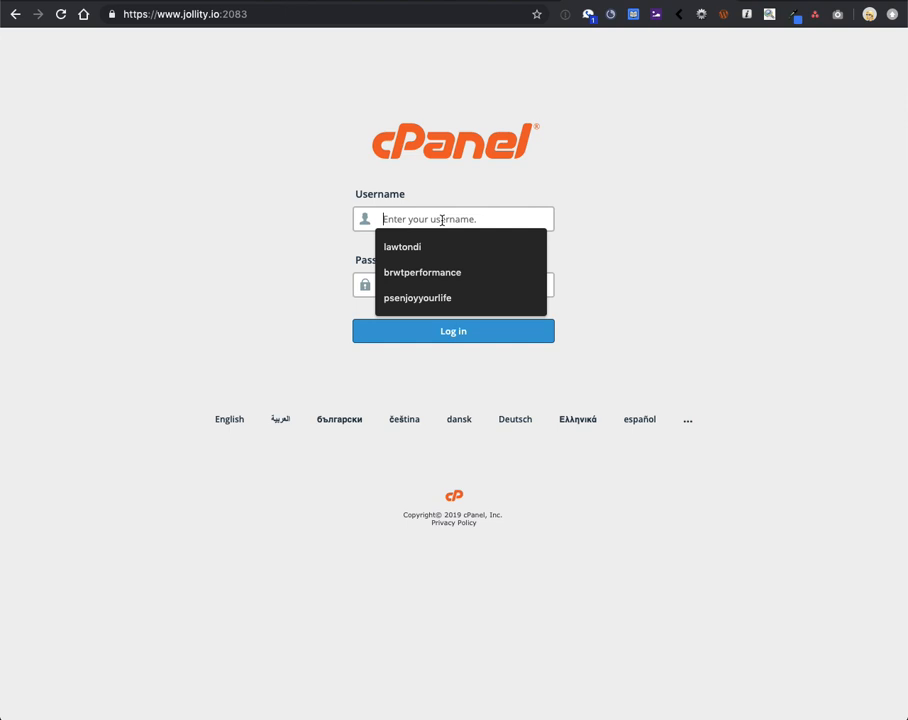
text(jollity)
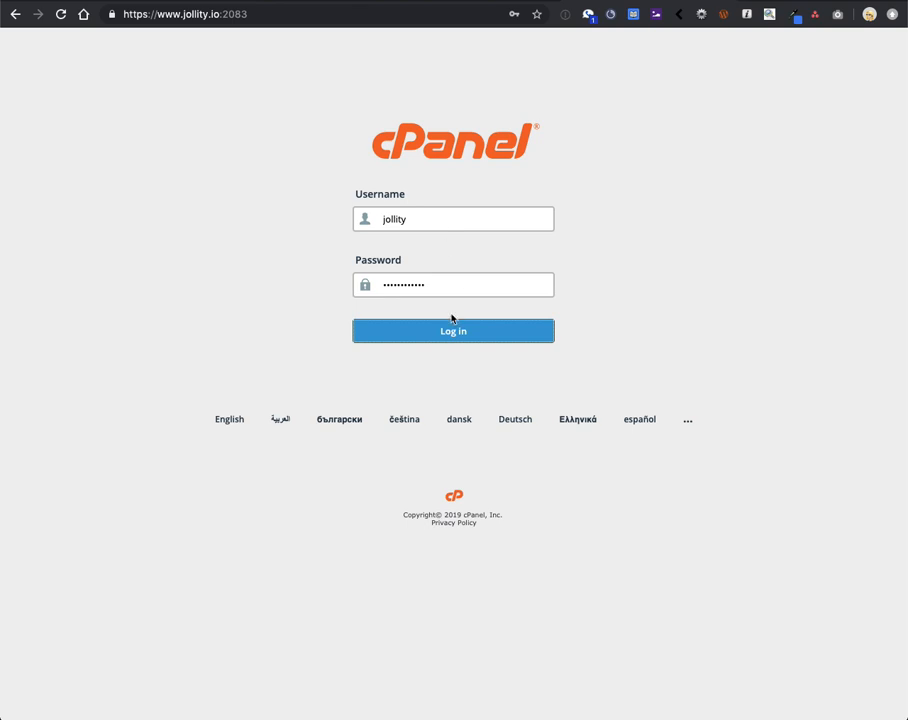
click(452, 331)
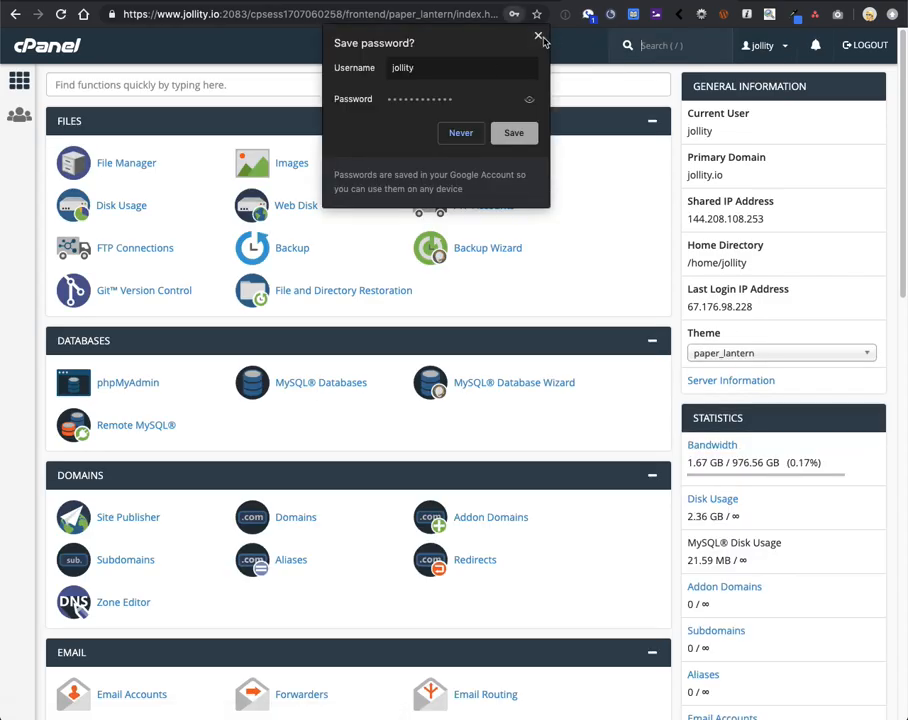
Step: Dismiss the save-password prompt and search 'FTP' to open FTP Accounts
click(539, 38)
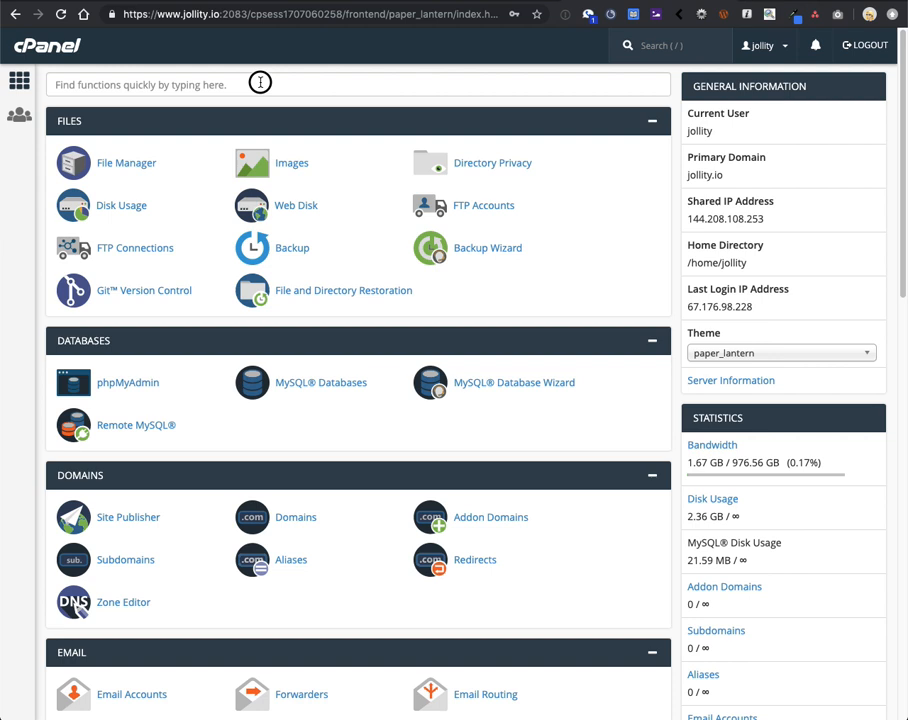
click(260, 84)
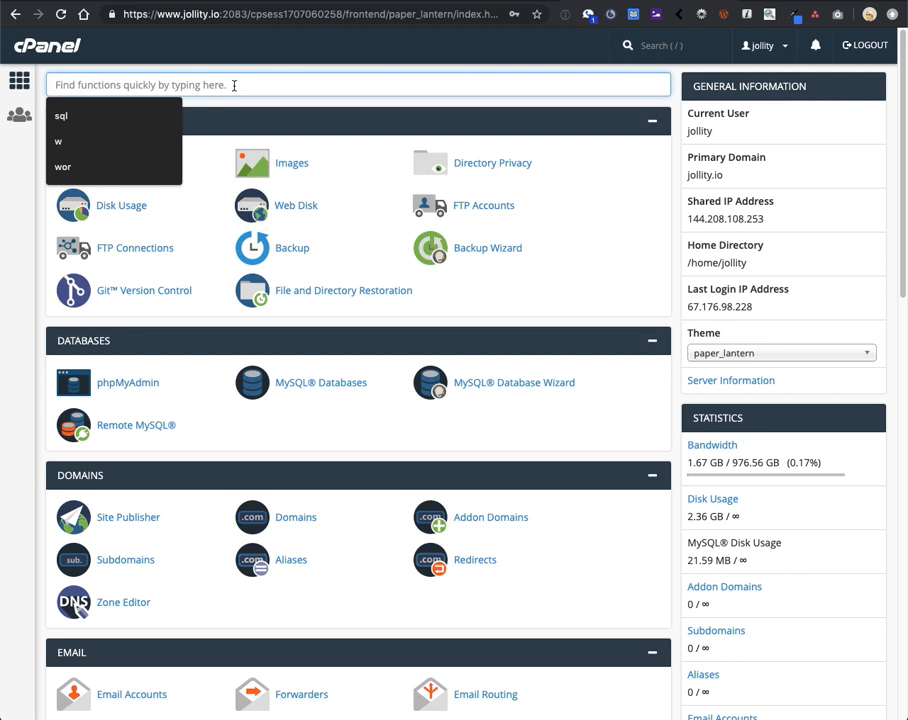
text(FTP)
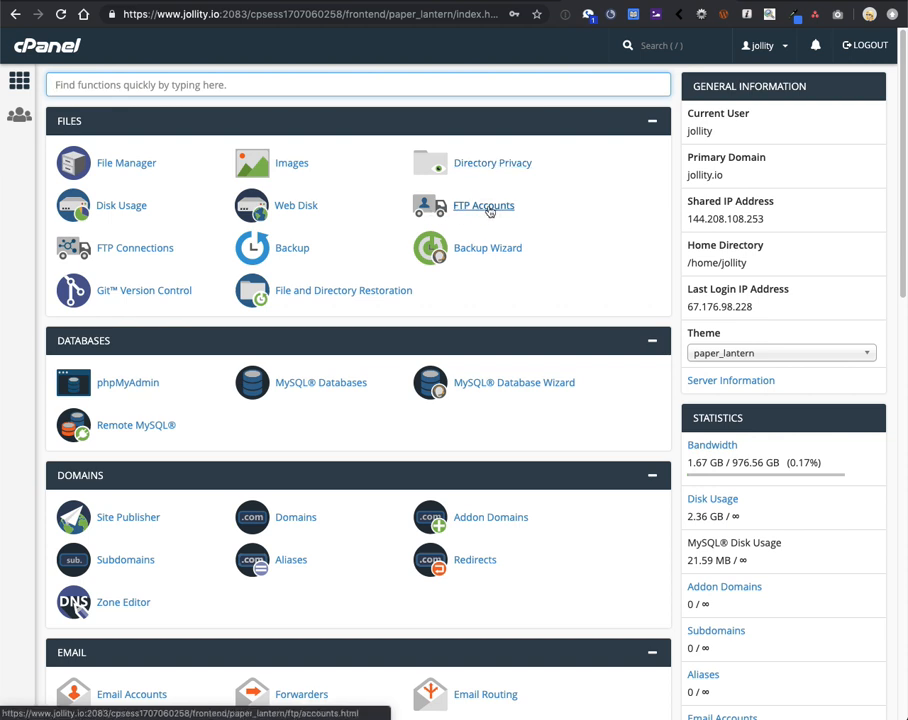
click(483, 205)
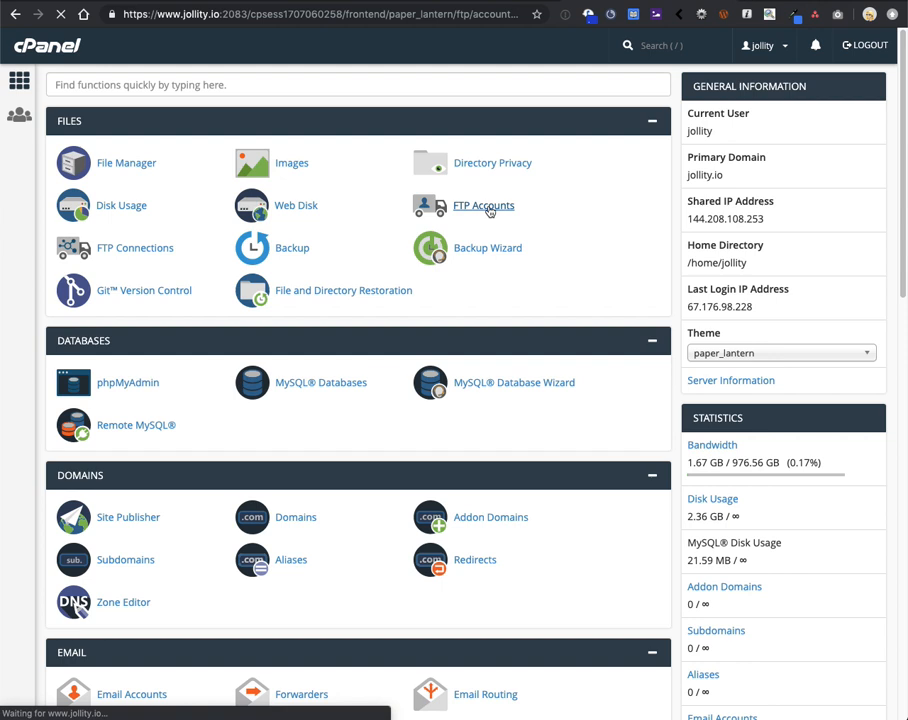
Step: Enter 'testperson' as the new FTP account's login name
click(483, 205)
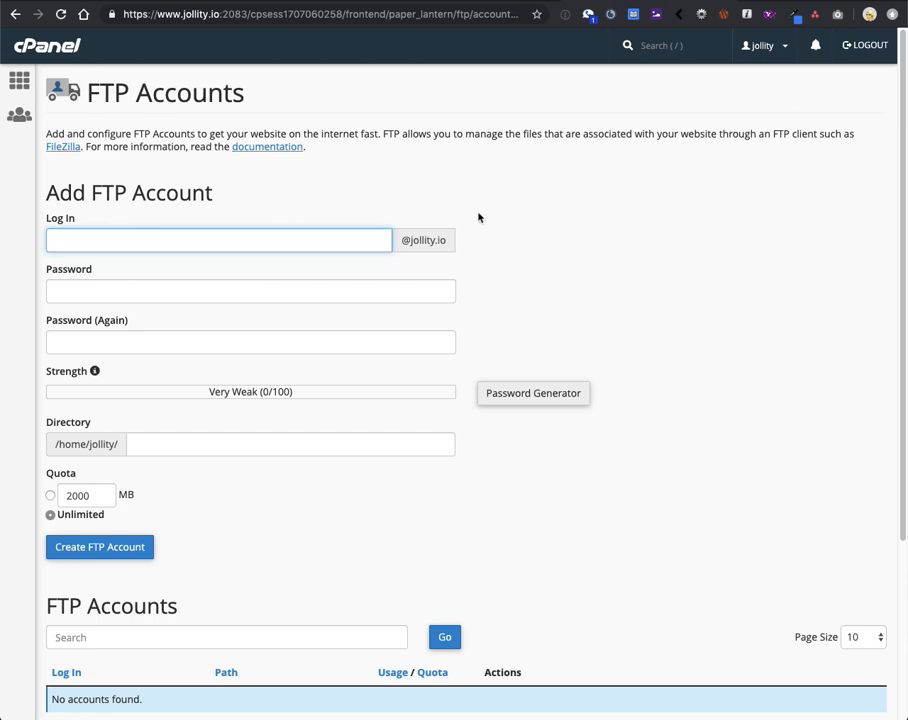
click(218, 240)
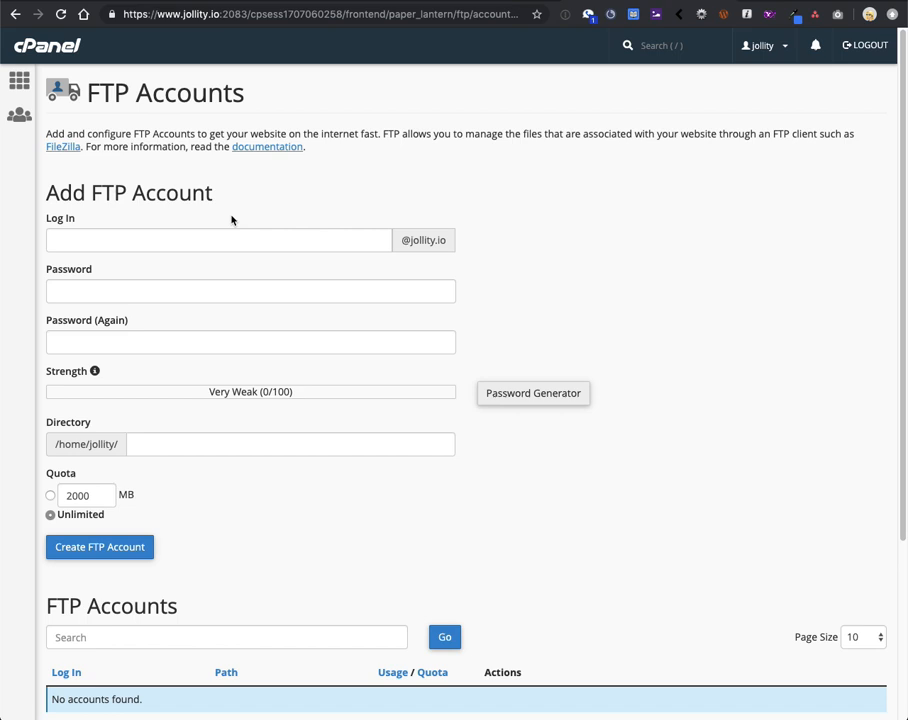
click(218, 240)
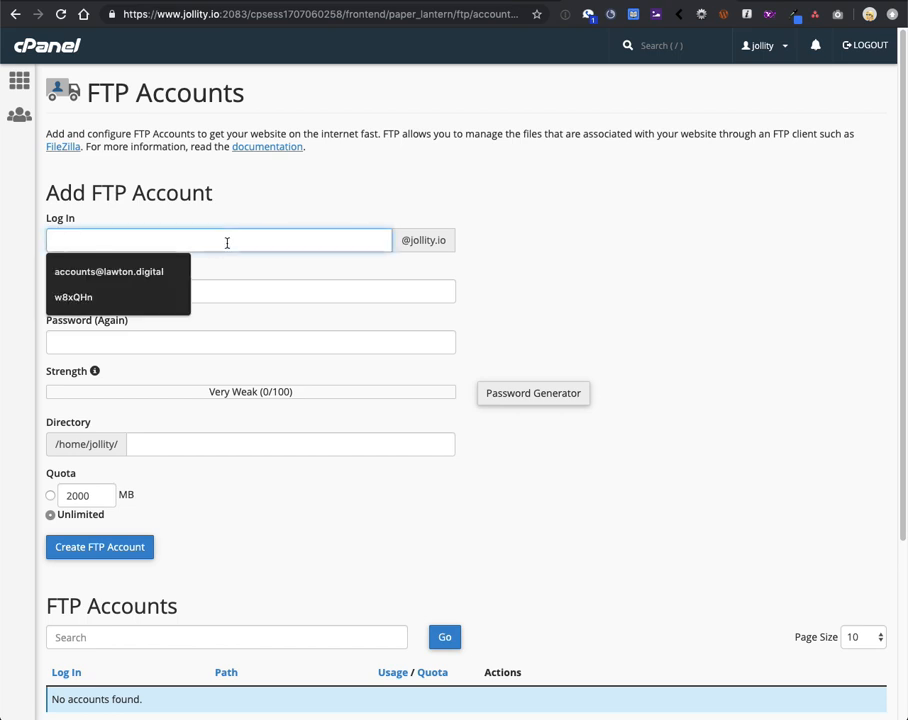
text(testperson)
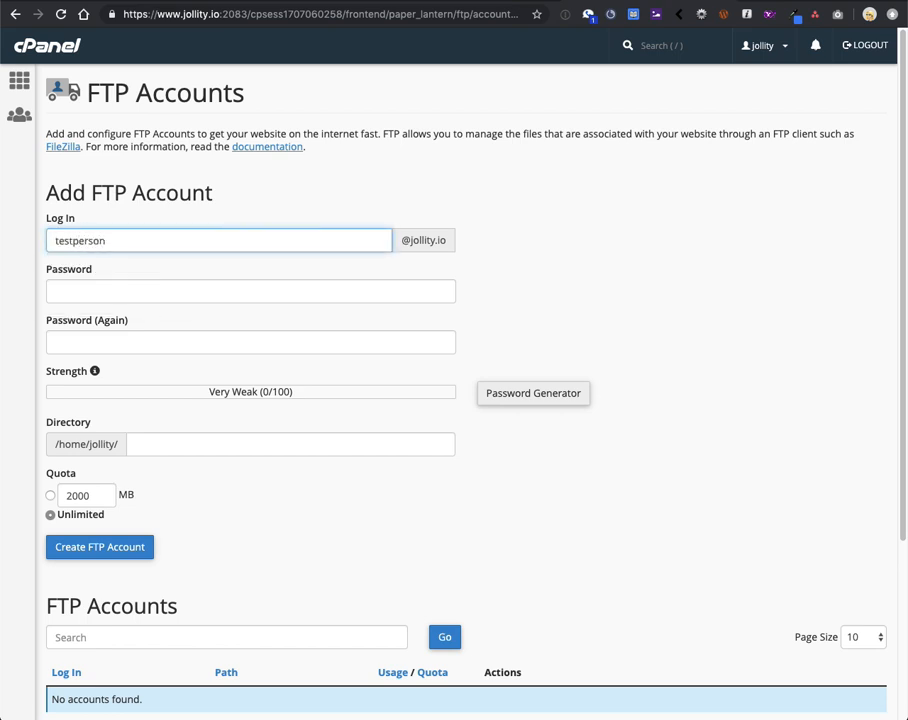
click(250, 291)
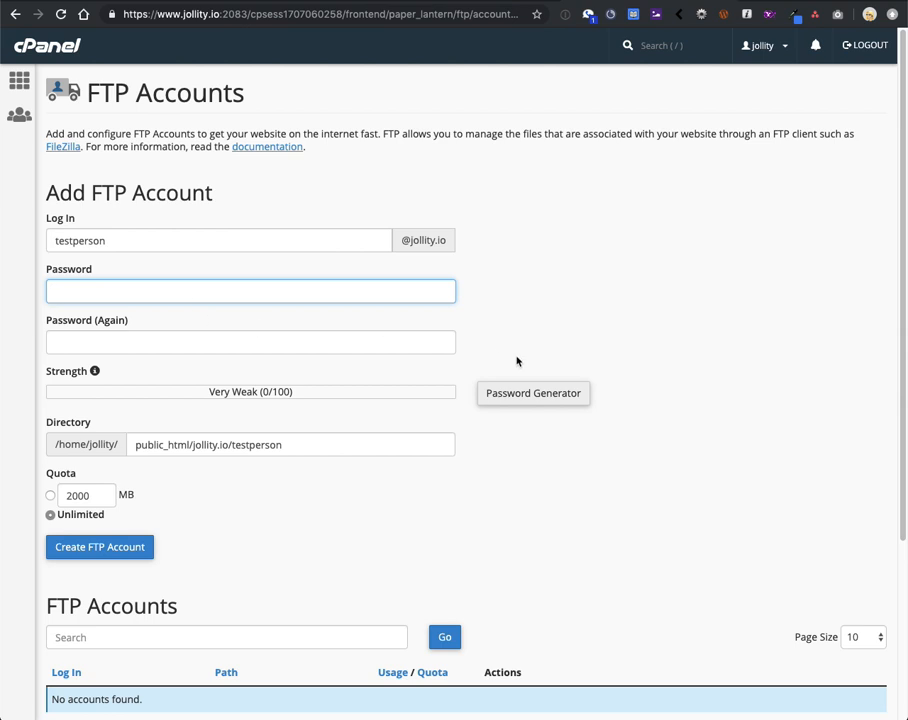
Step: Fill both password fields with a Very Strong generated password
click(533, 392)
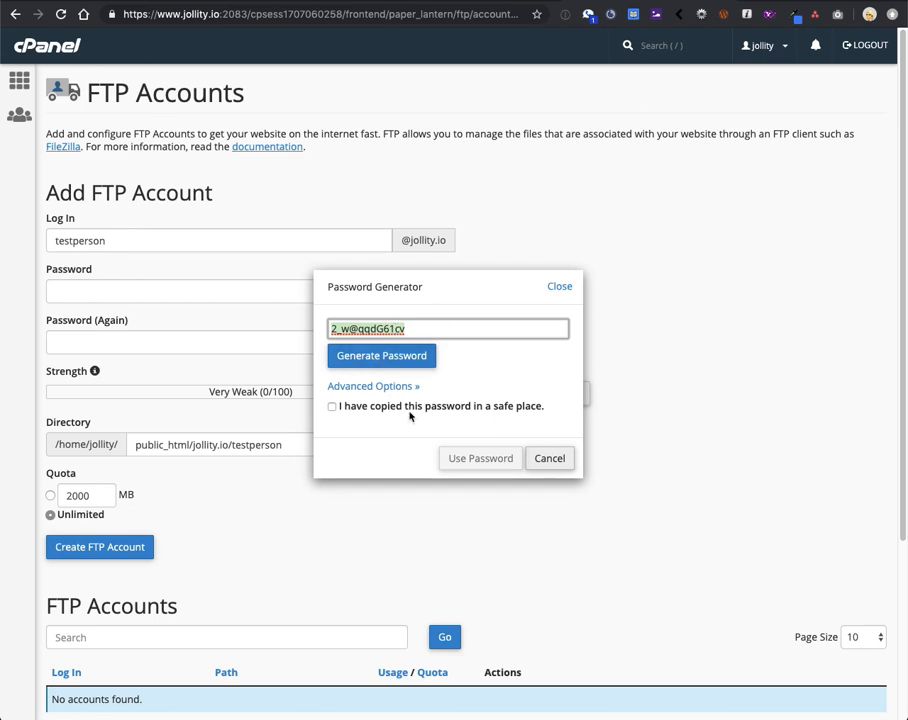
click(332, 406)
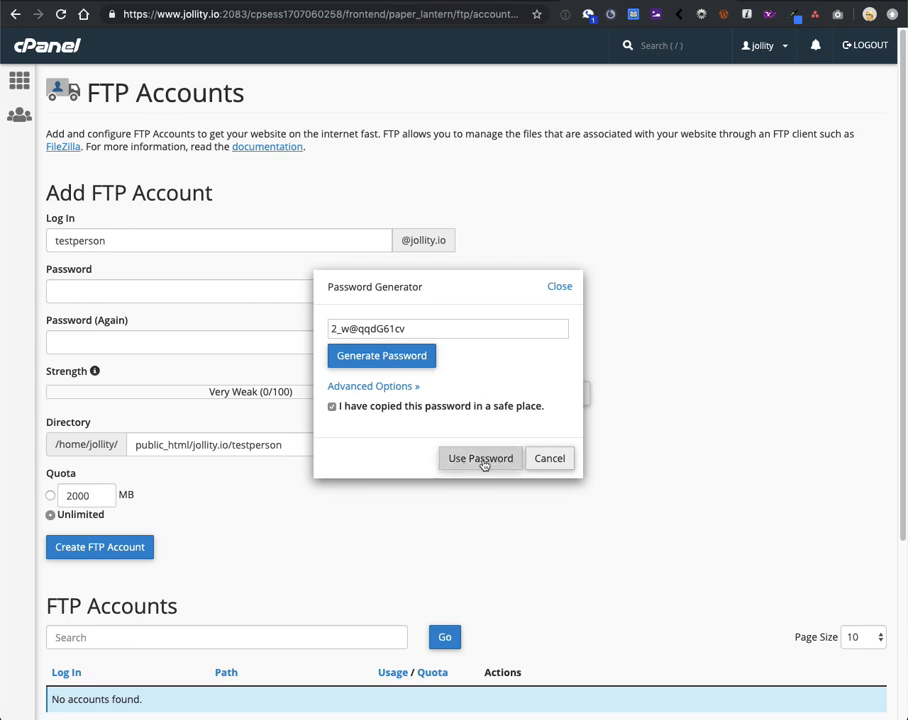
click(480, 458)
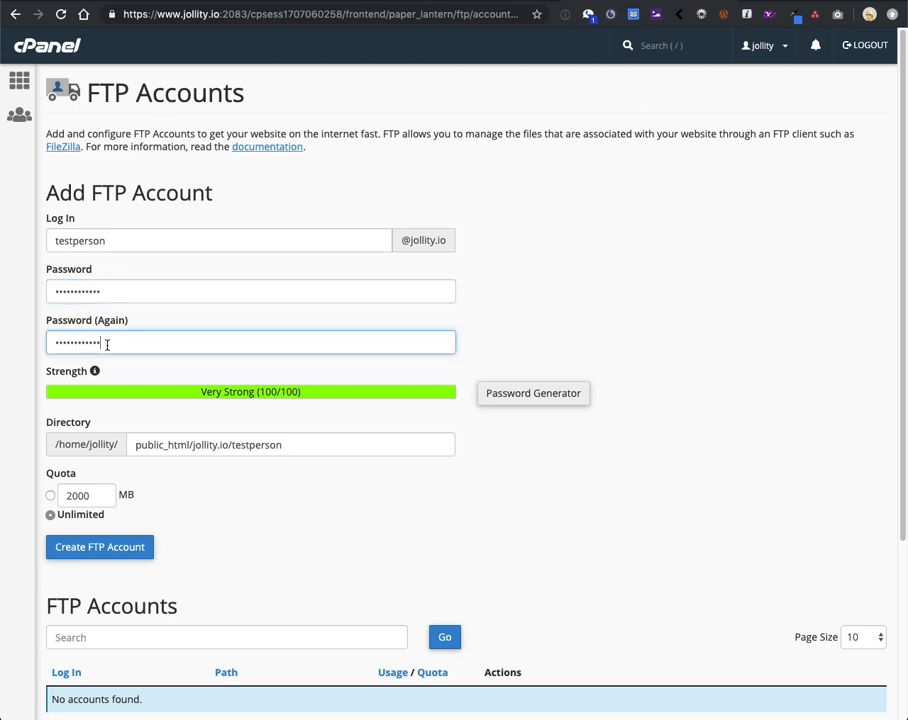
Step: Select the auto-filled public_html directory path for removal
scroll(down, 3)
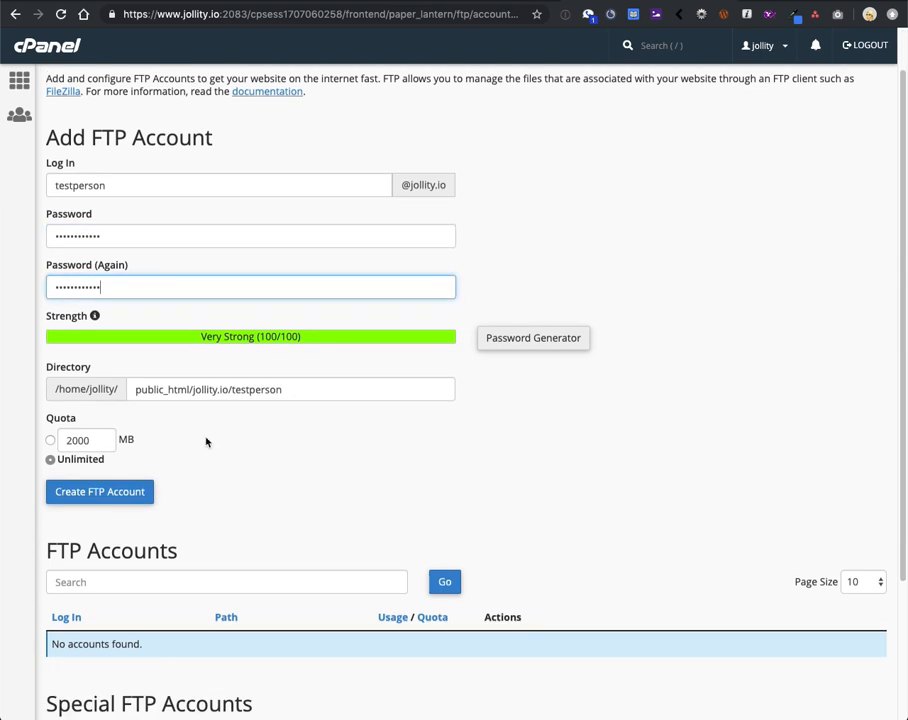
click(290, 386)
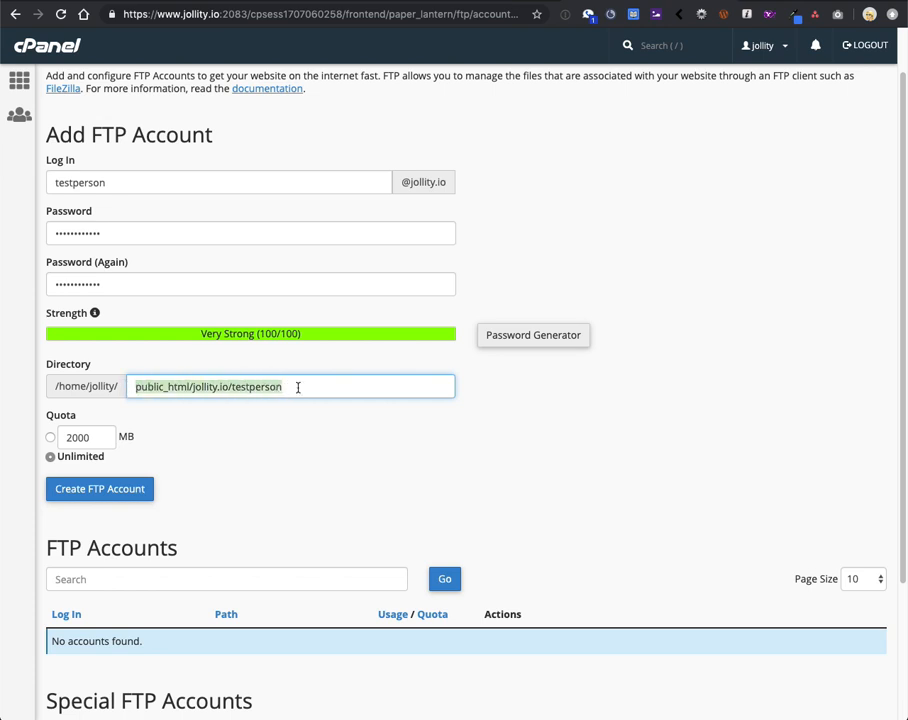
click(290, 386)
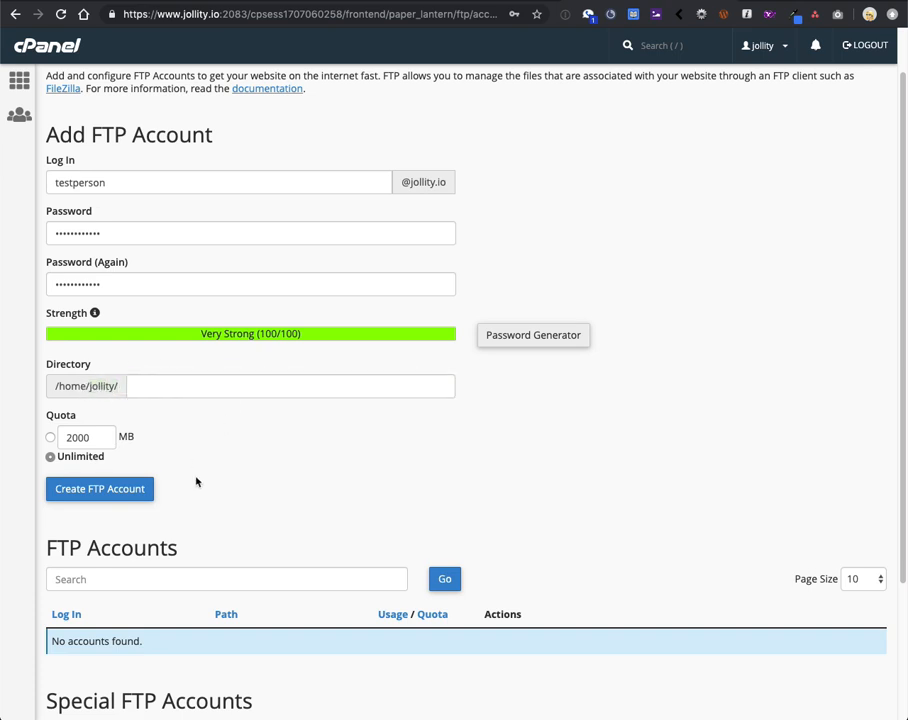
scroll(down, 3)
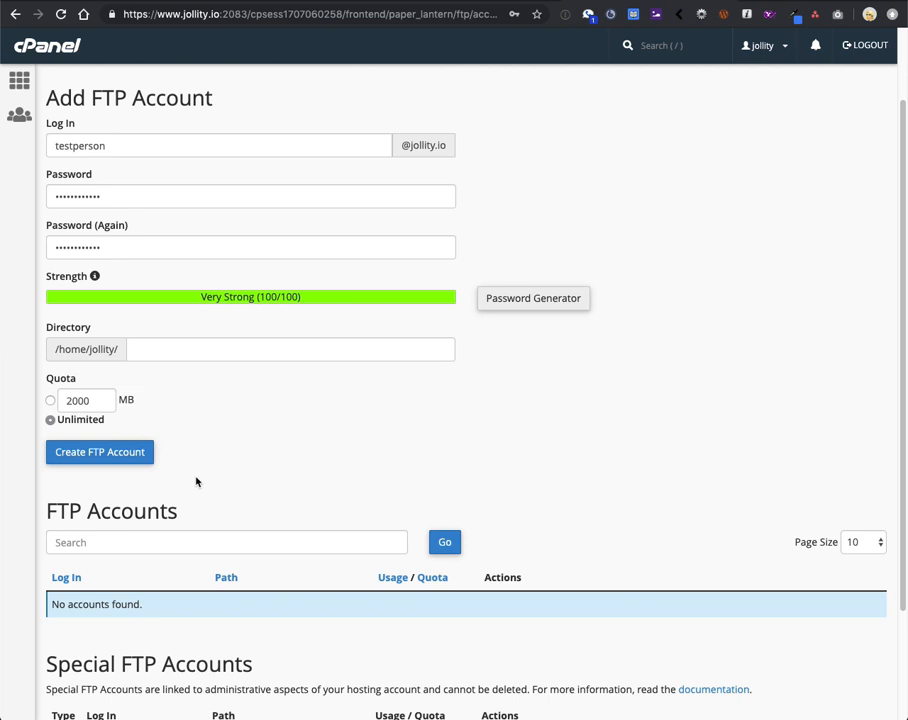
mouse_move(66, 384)
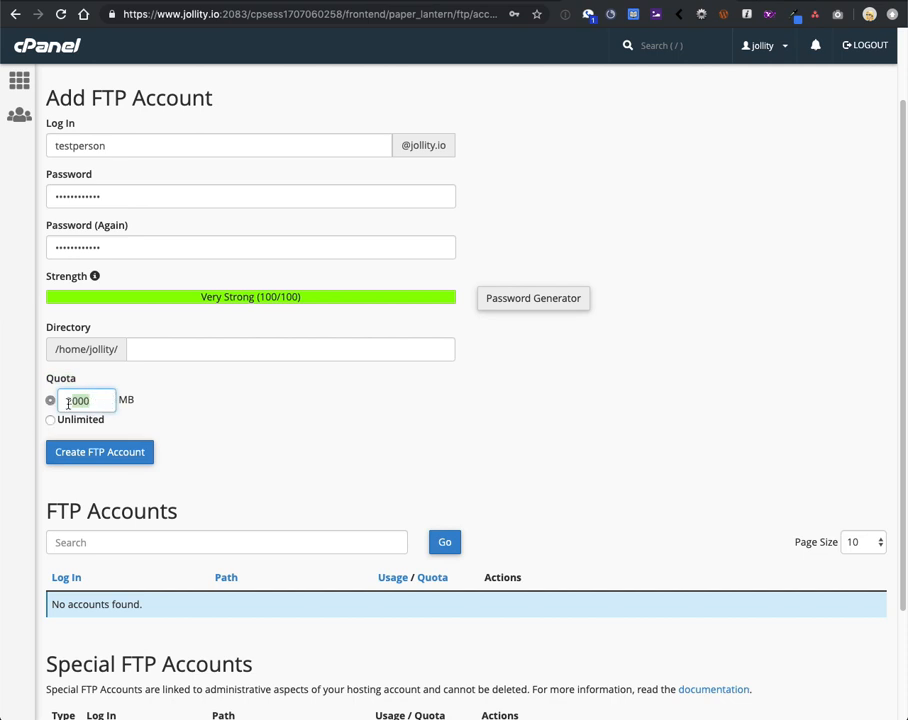
text(2000)
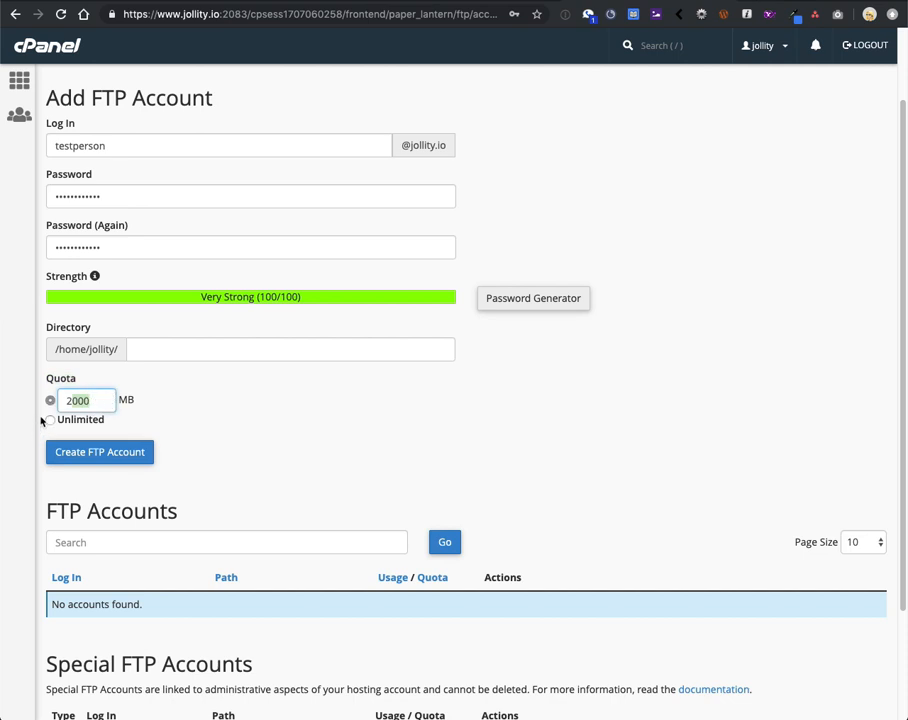
click(50, 420)
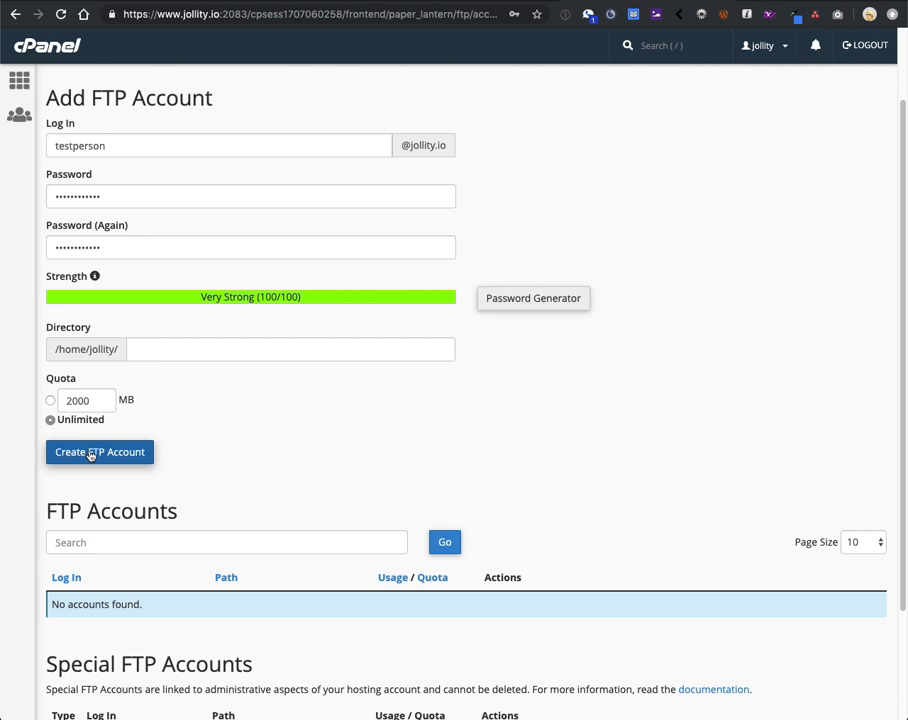
click(99, 452)
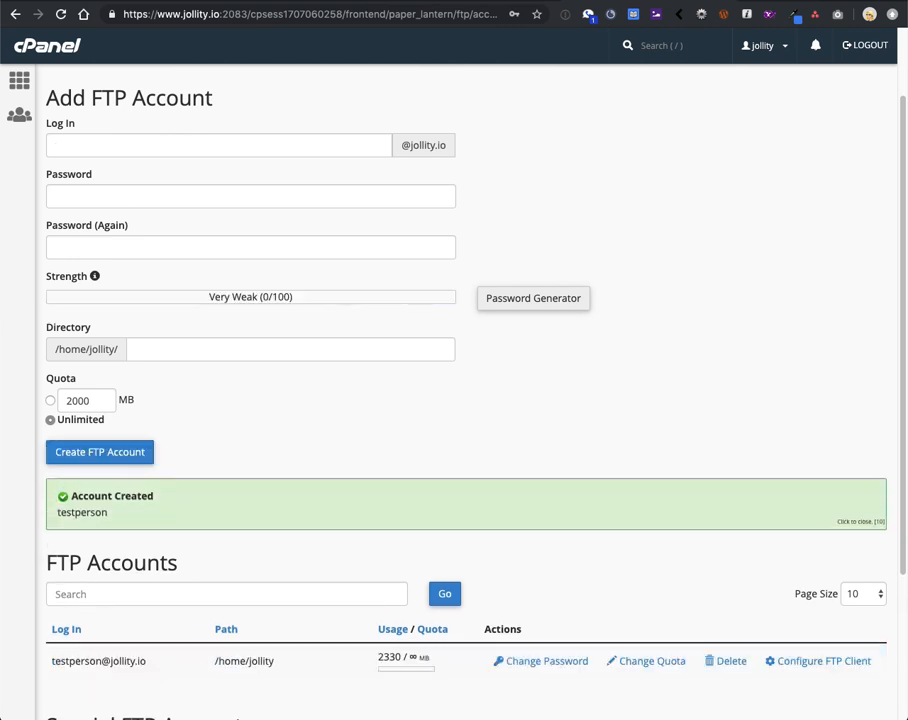
scroll(down, 3)
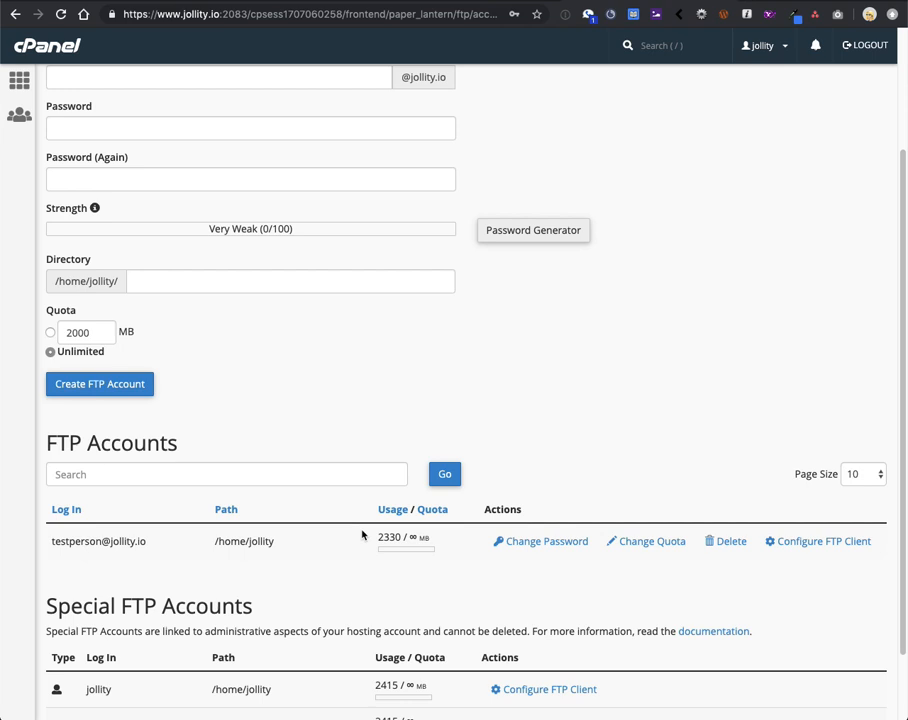
mouse_move(762, 527)
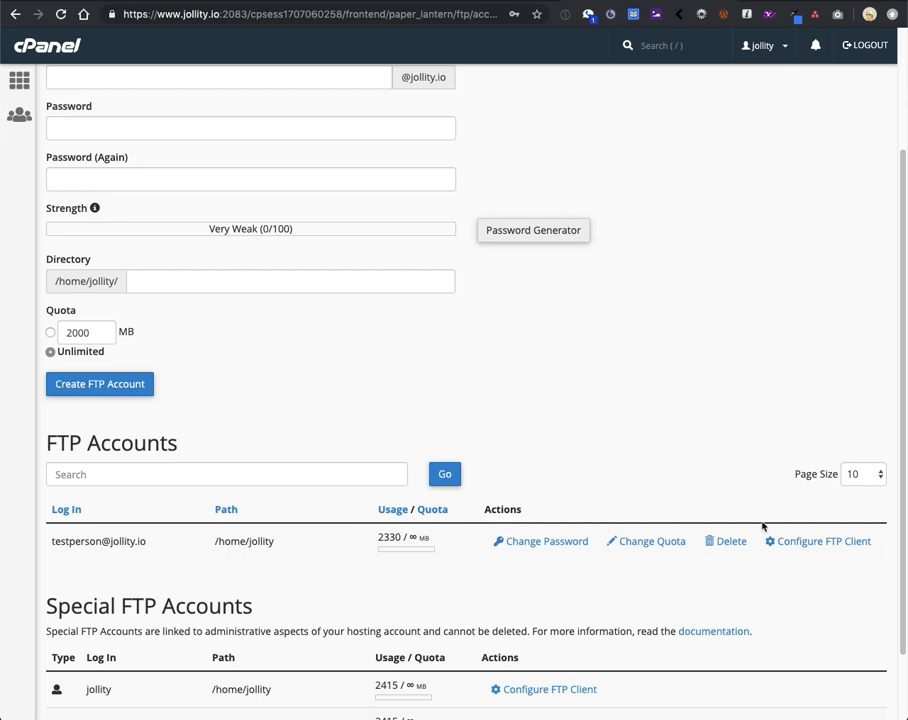